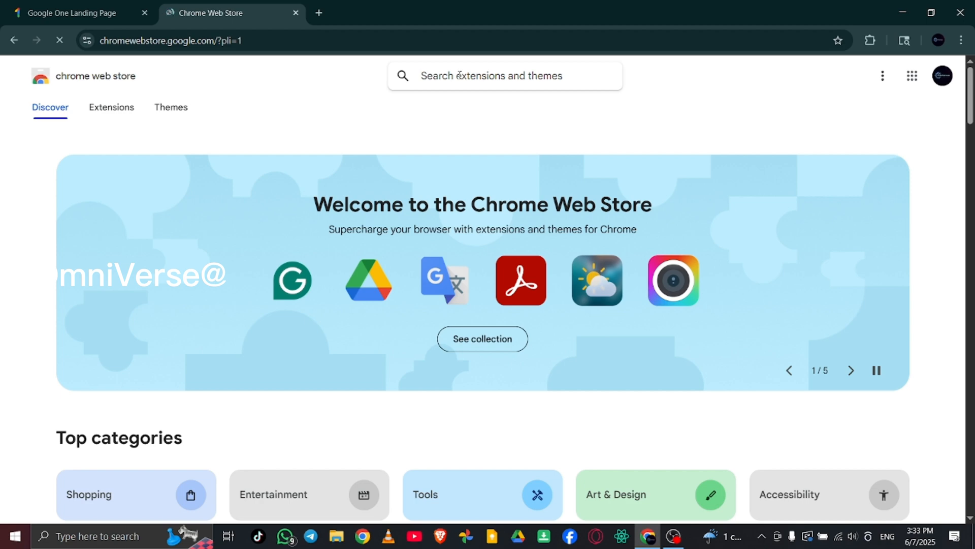
Step: Search 'ur' in the Web Store, pick Urban VPN Proxy and add the extension to Chrome
text(u)
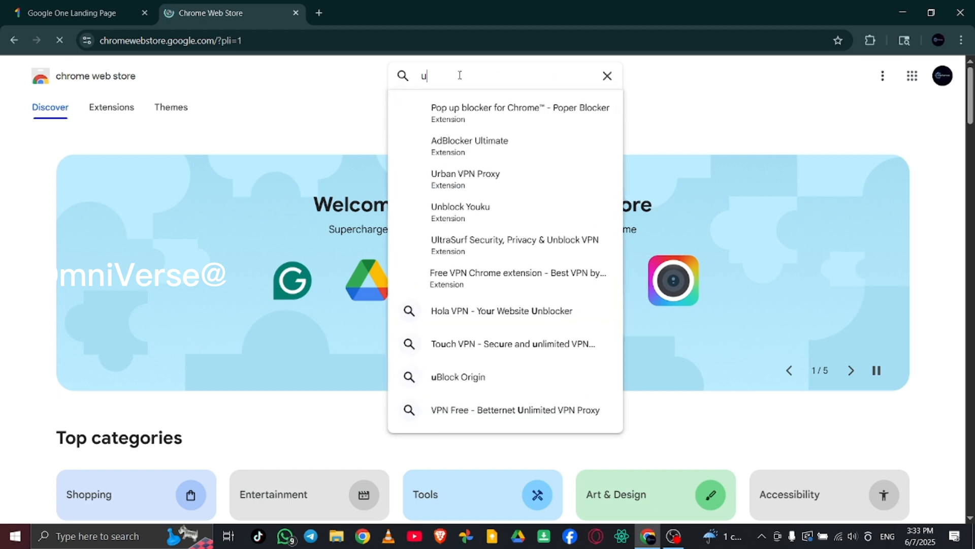
text(r)
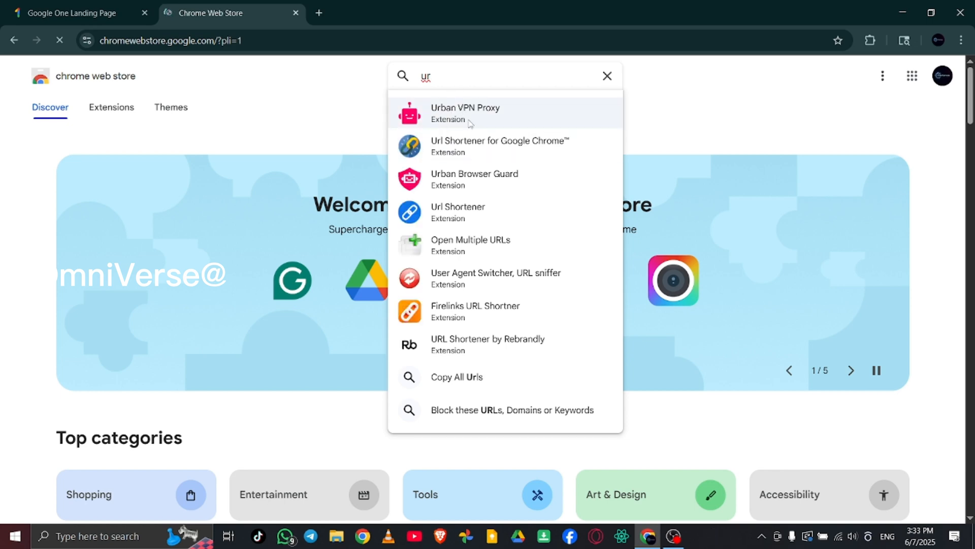
click(466, 113)
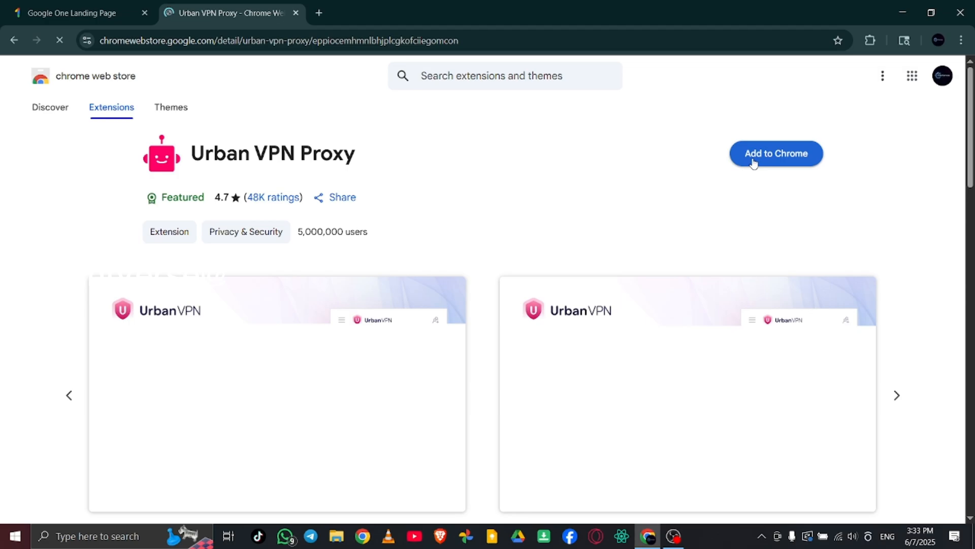
click(776, 154)
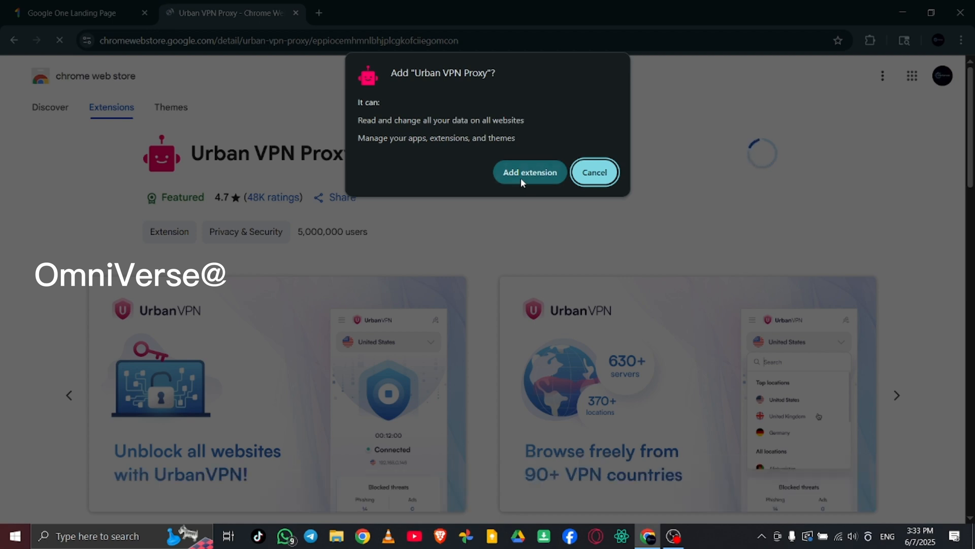
click(530, 172)
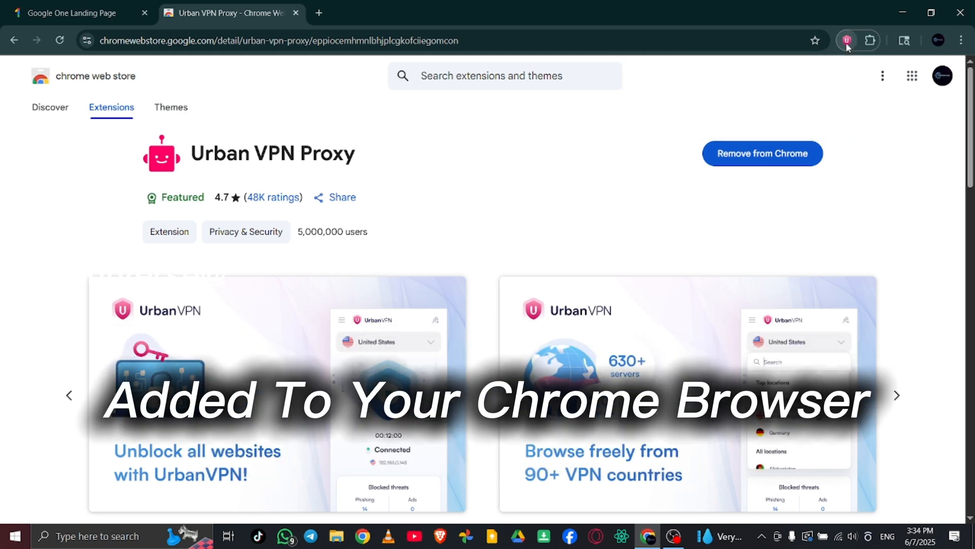
Step: Connect Urban VPN to a United States location and return to the Google One offer page
click(848, 40)
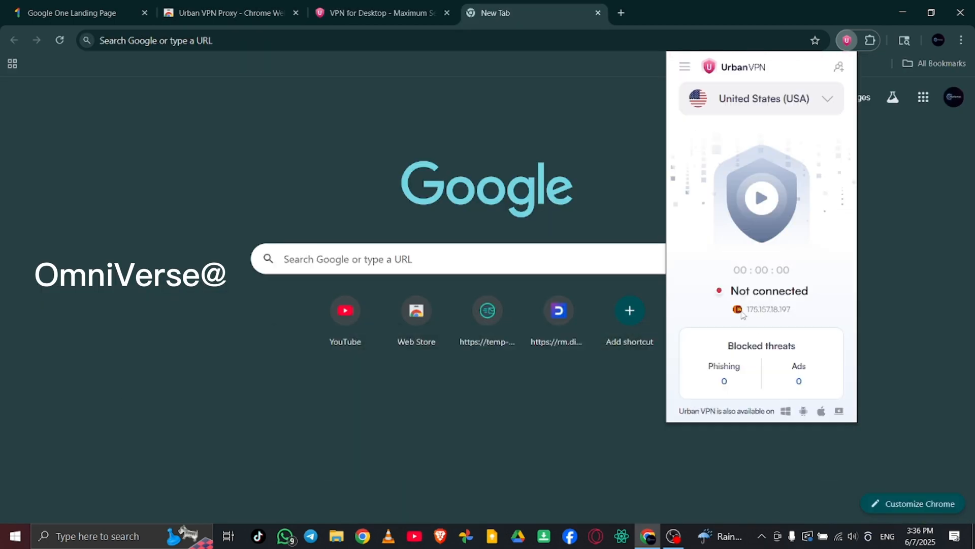
mouse_move(809, 104)
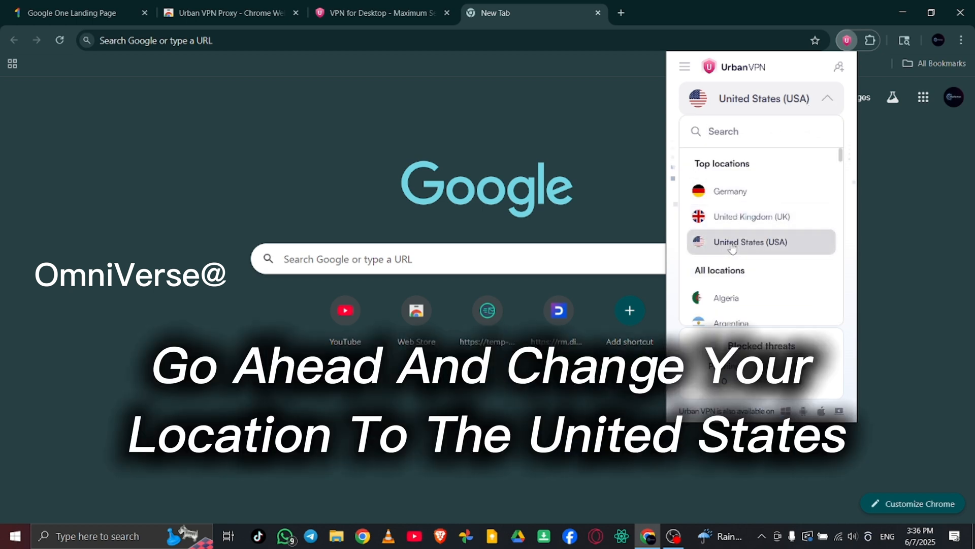
click(748, 242)
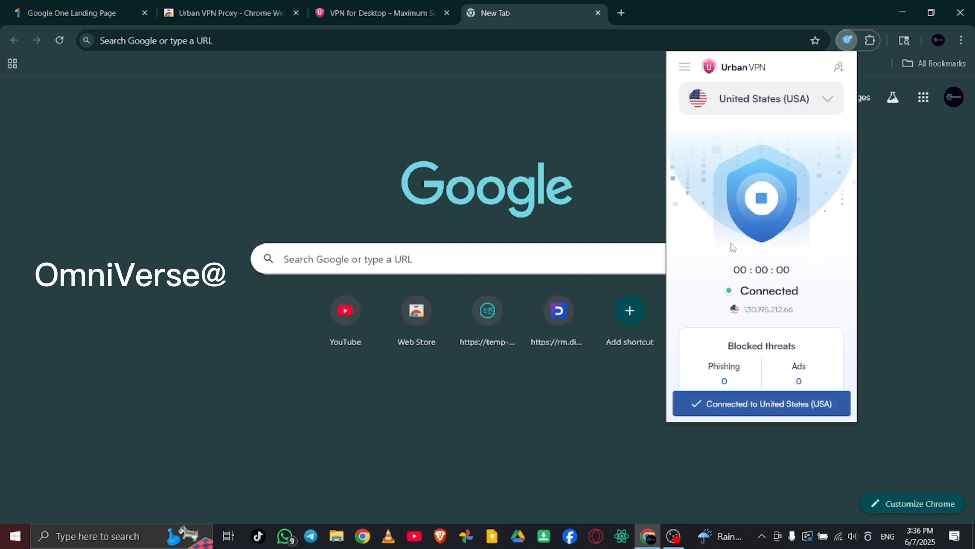
mouse_move(822, 178)
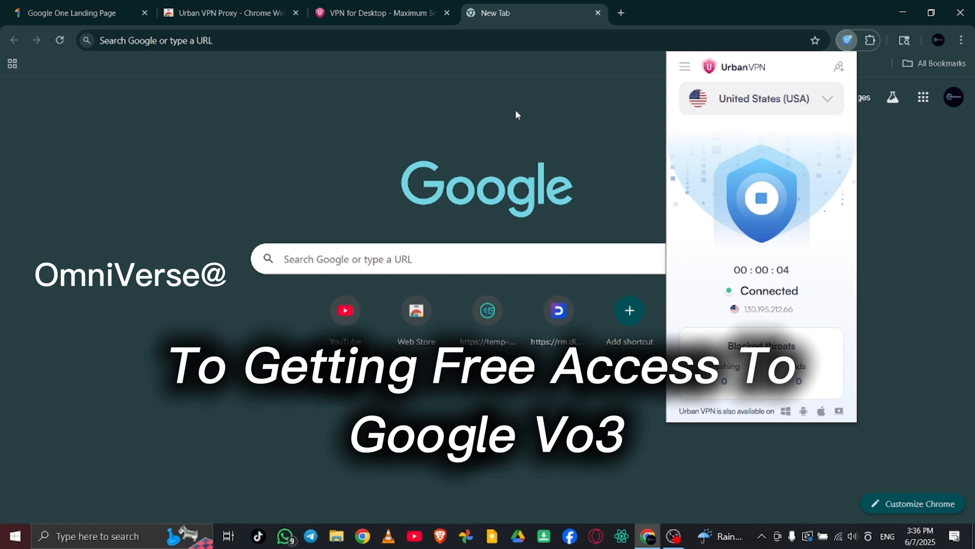
click(77, 13)
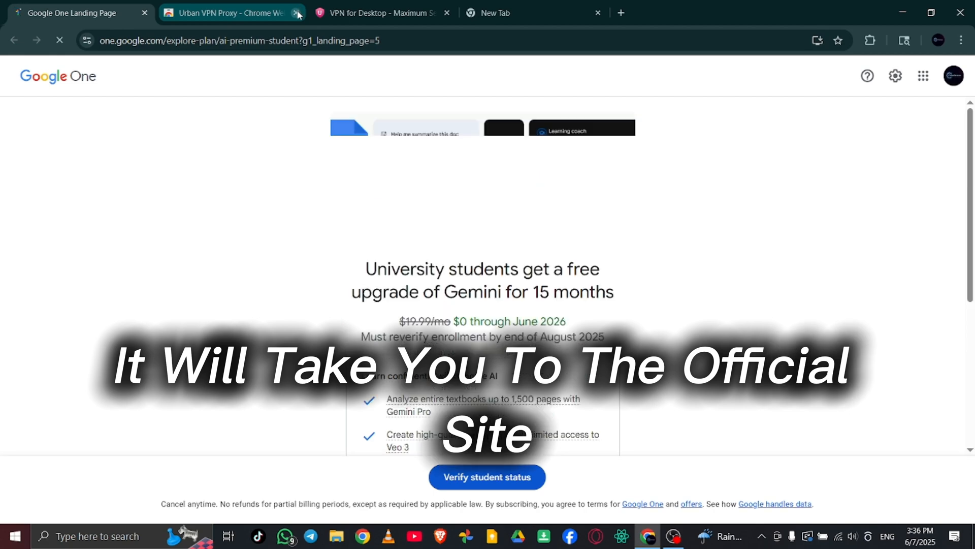
Step: Close the Web Store tab, start Verify student status and move to the empty new tab
click(295, 14)
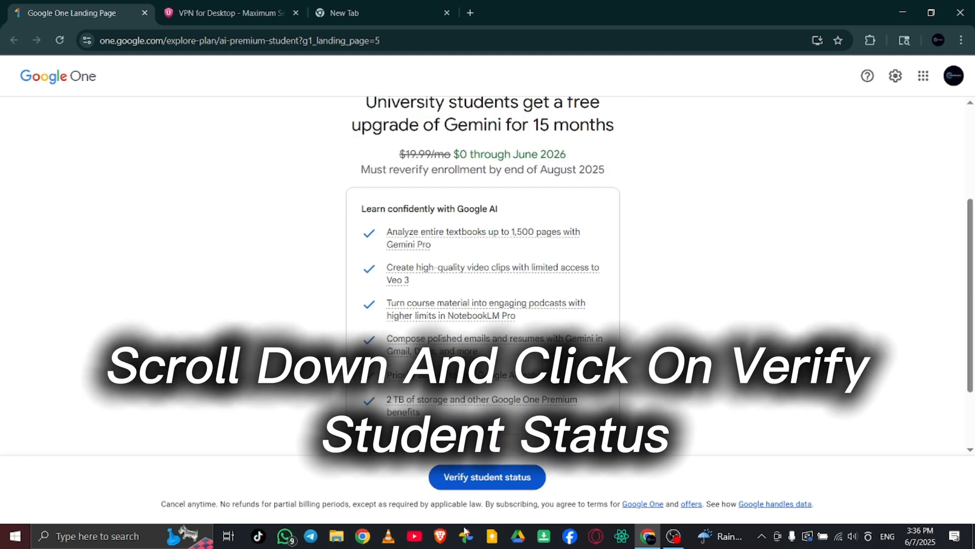
click(487, 477)
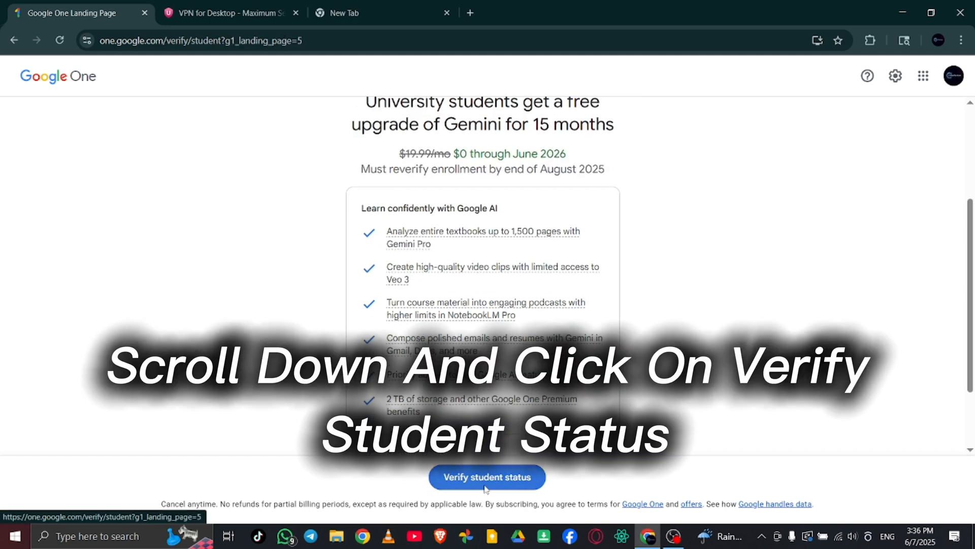
click(487, 476)
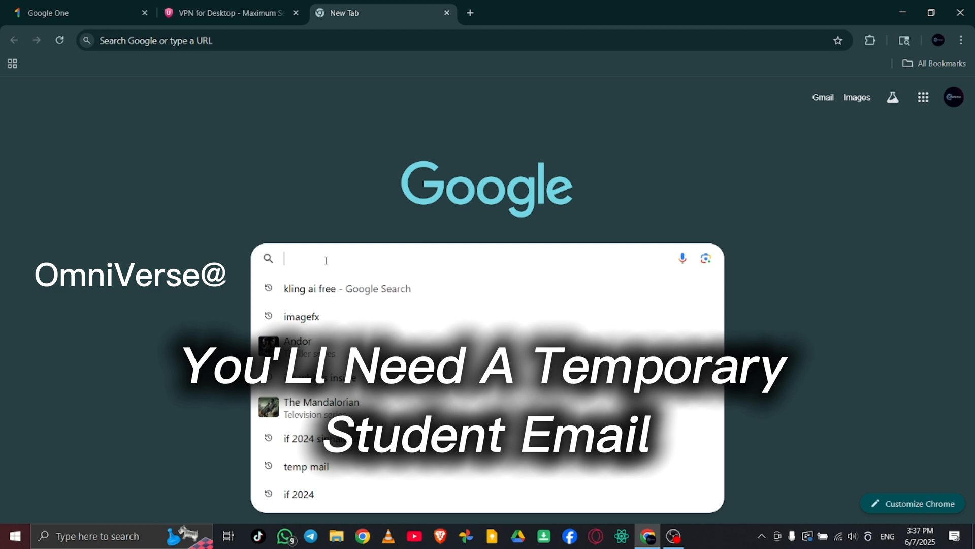
Step: Search Google for 'nullsto email' and open the Nullsto temporary edu email site
text(nullsto em)
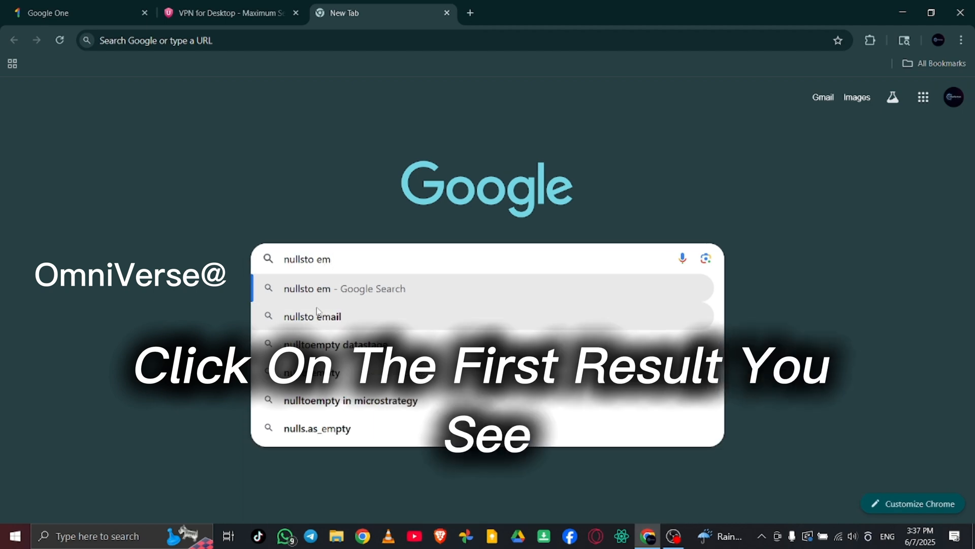
click(312, 317)
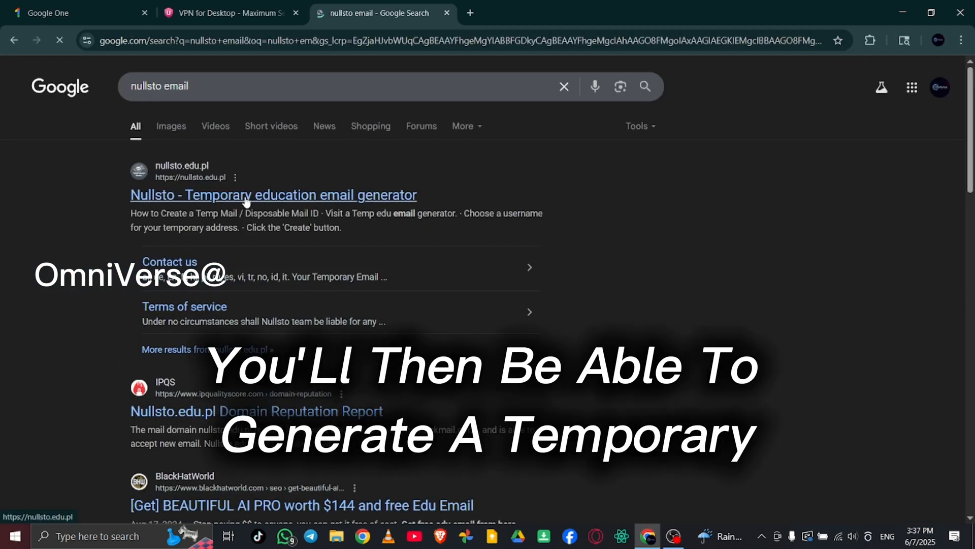
click(258, 194)
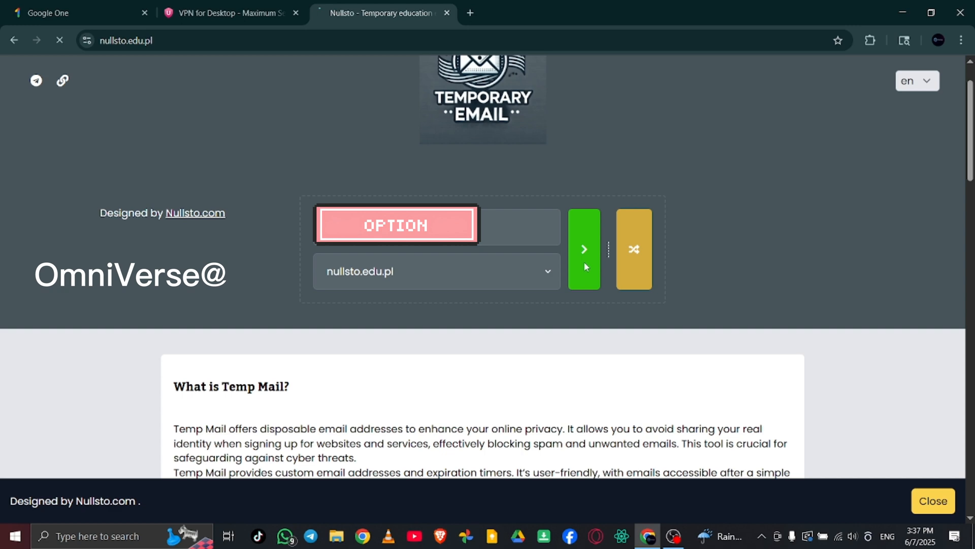
Step: Create a Nullsto edu address, submit it for Google One verification and return to the inbox
click(584, 250)
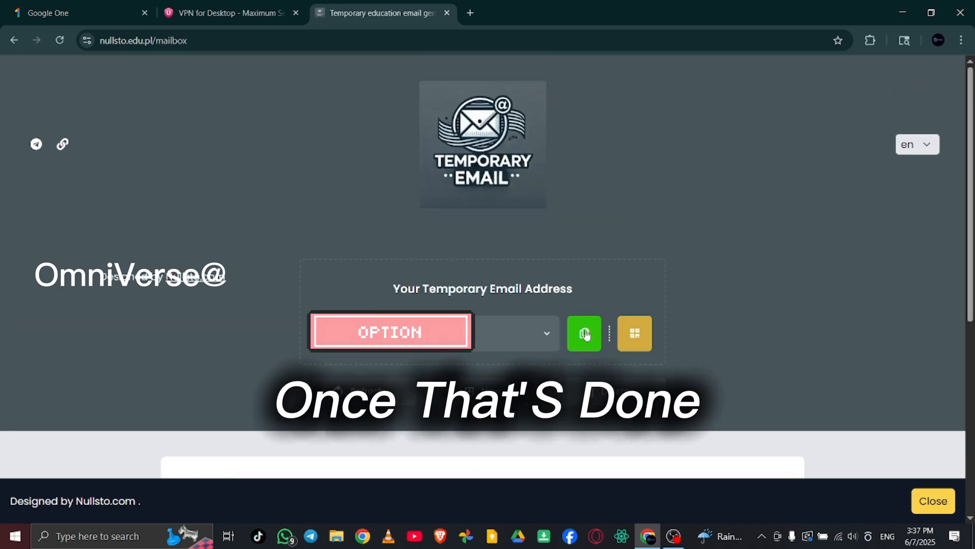
click(585, 333)
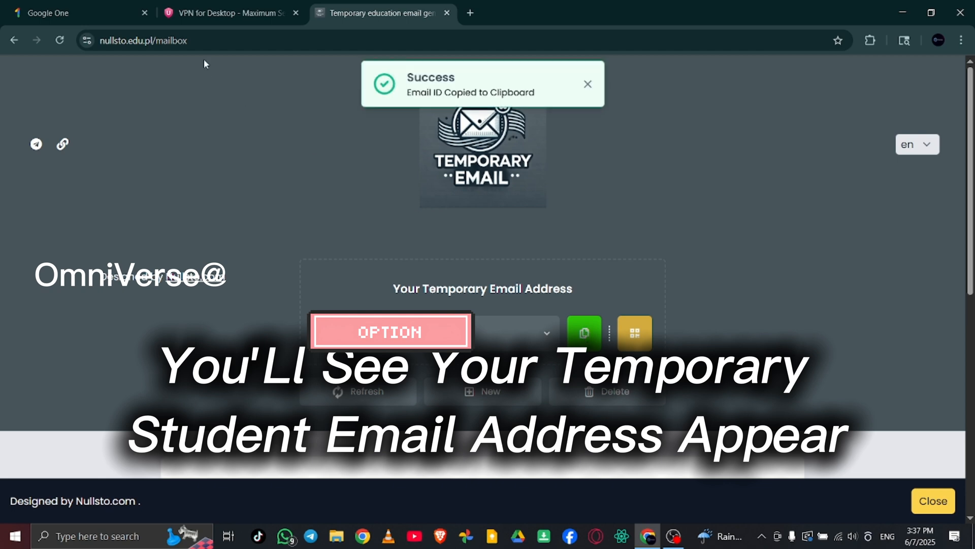
click(66, 13)
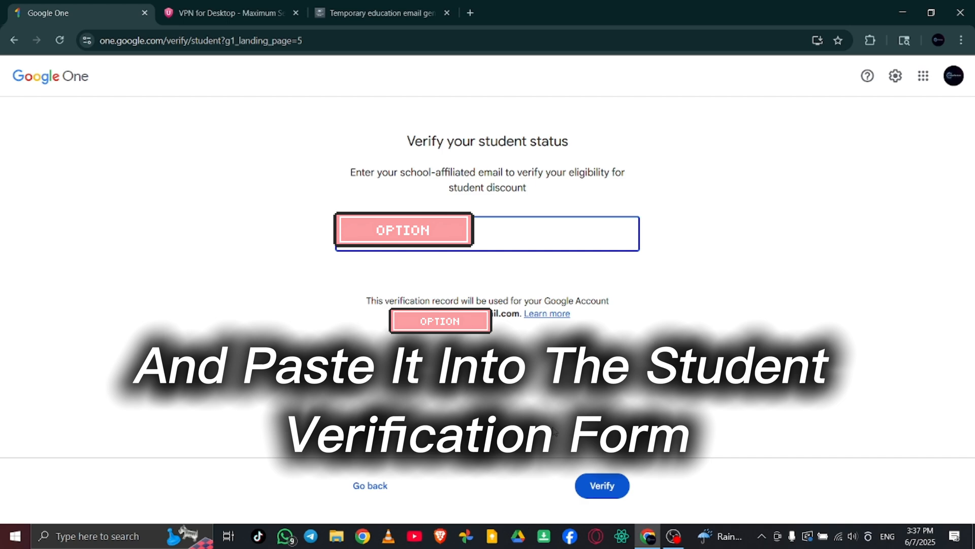
click(602, 484)
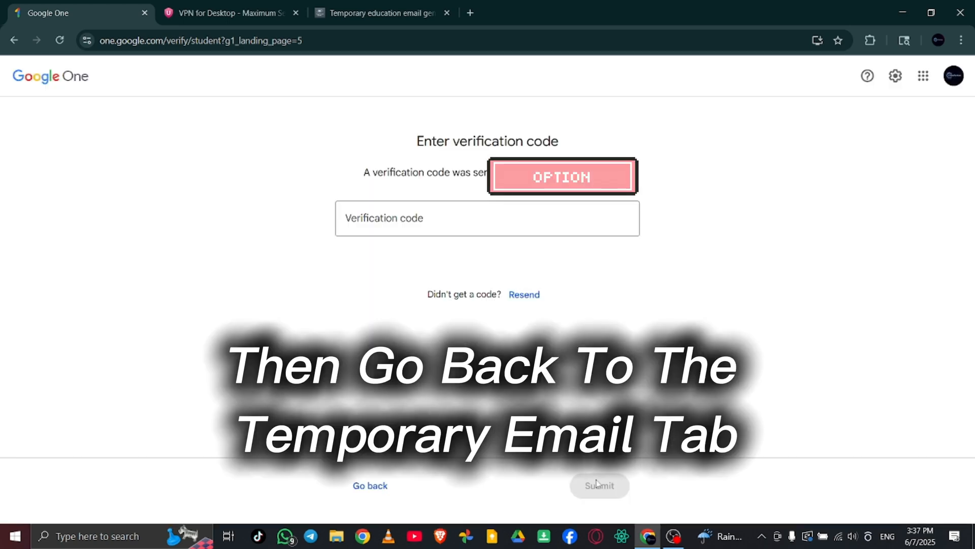
click(380, 13)
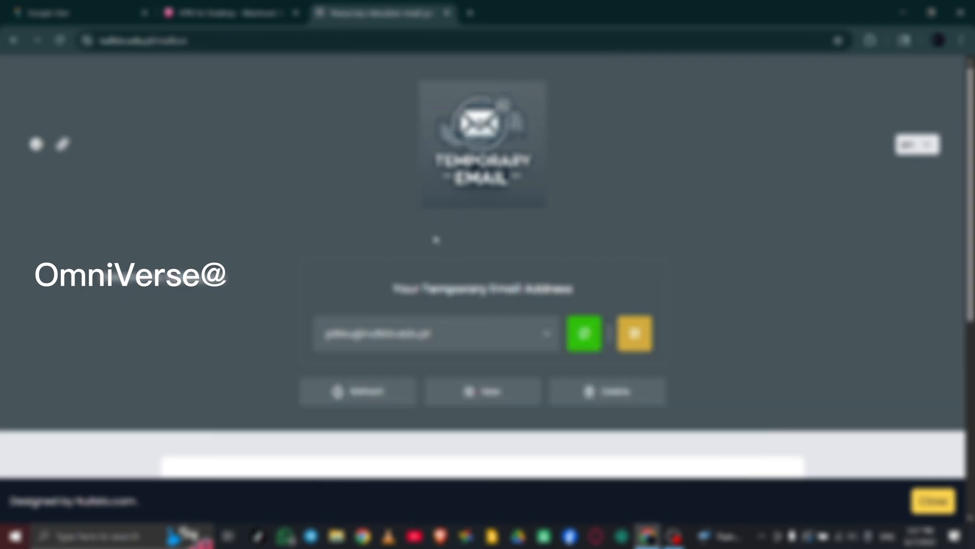
scroll(down, 3)
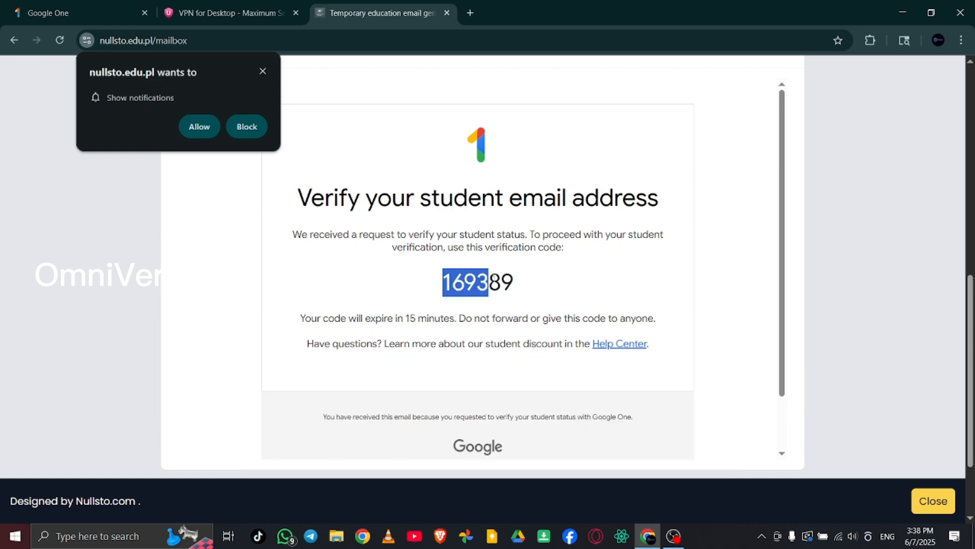
right_click(477, 283)
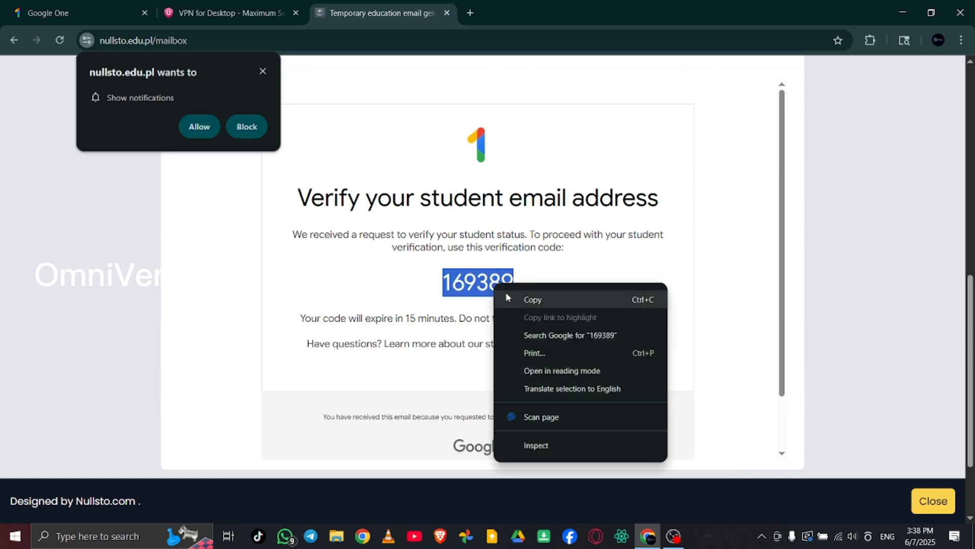
click(532, 299)
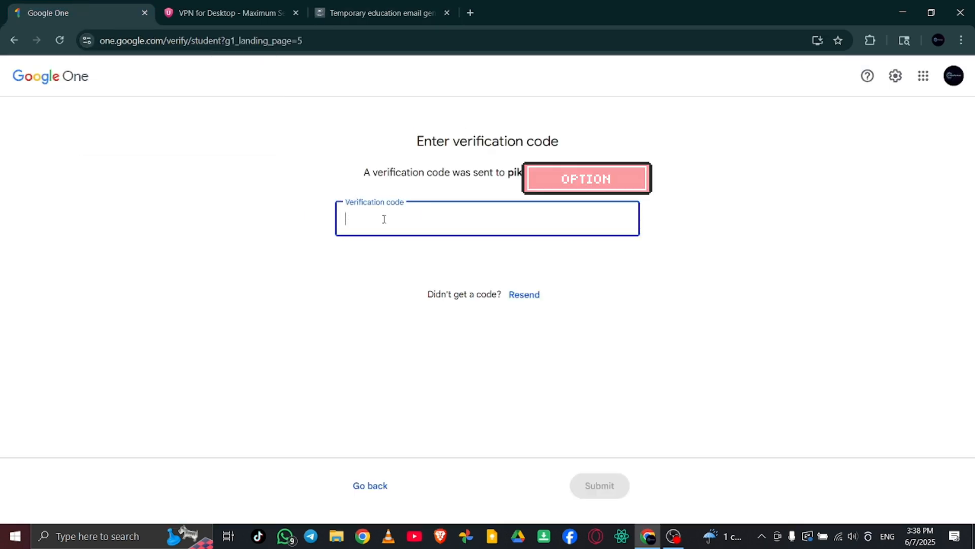
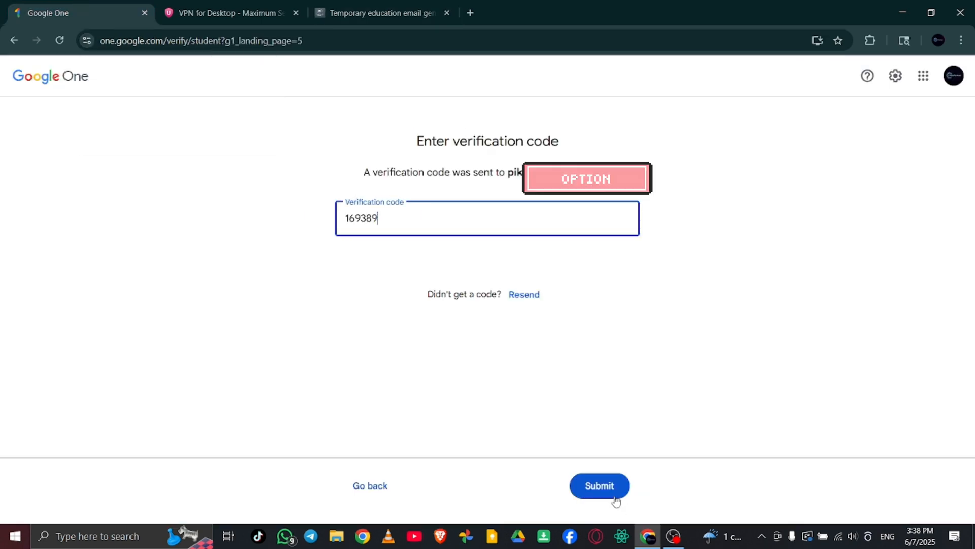
click(599, 485)
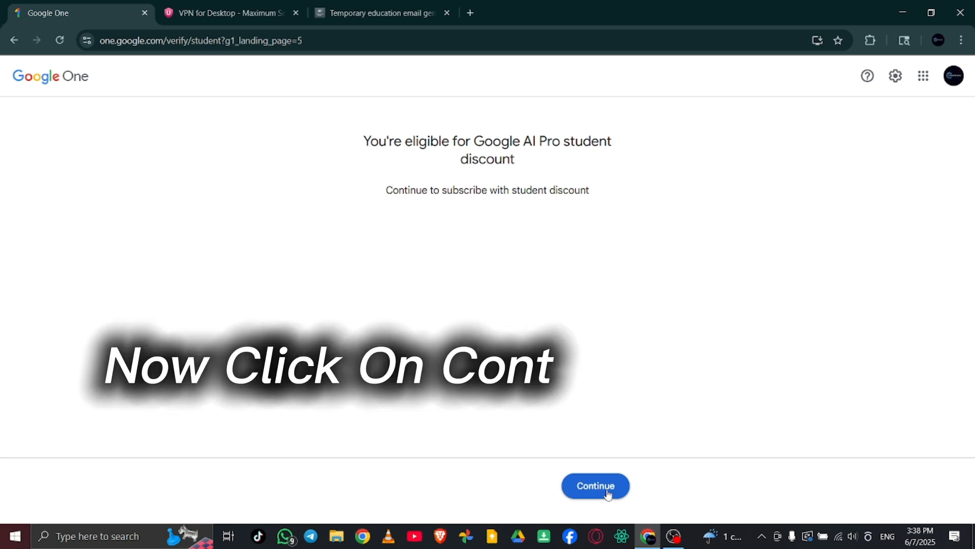
Step: Continue to the student trial, start it and choose Add card in the Google Play payment dialog
click(595, 486)
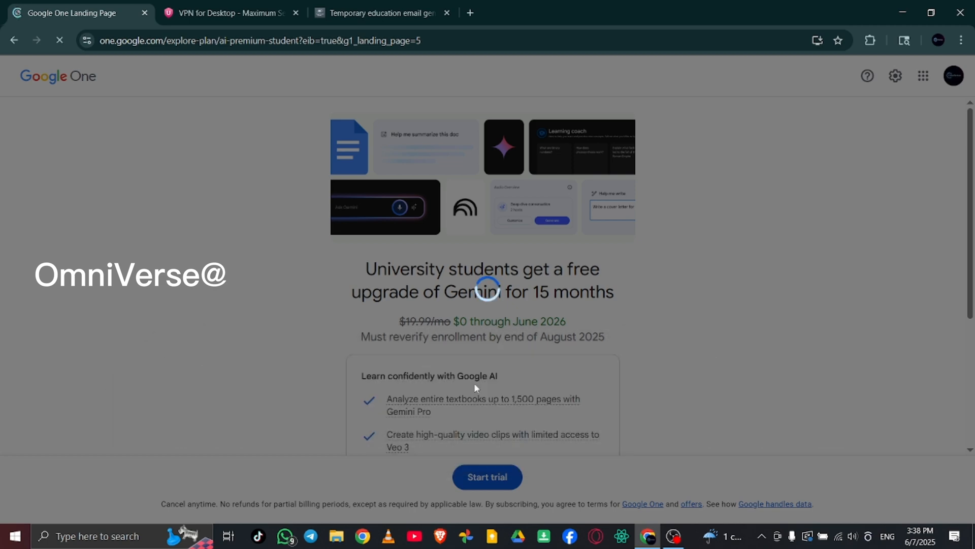
click(488, 476)
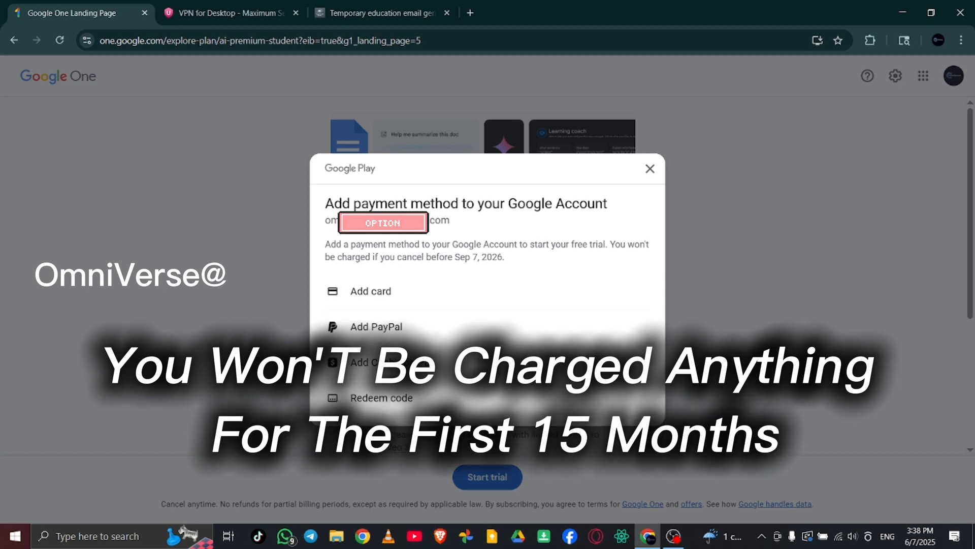
click(370, 290)
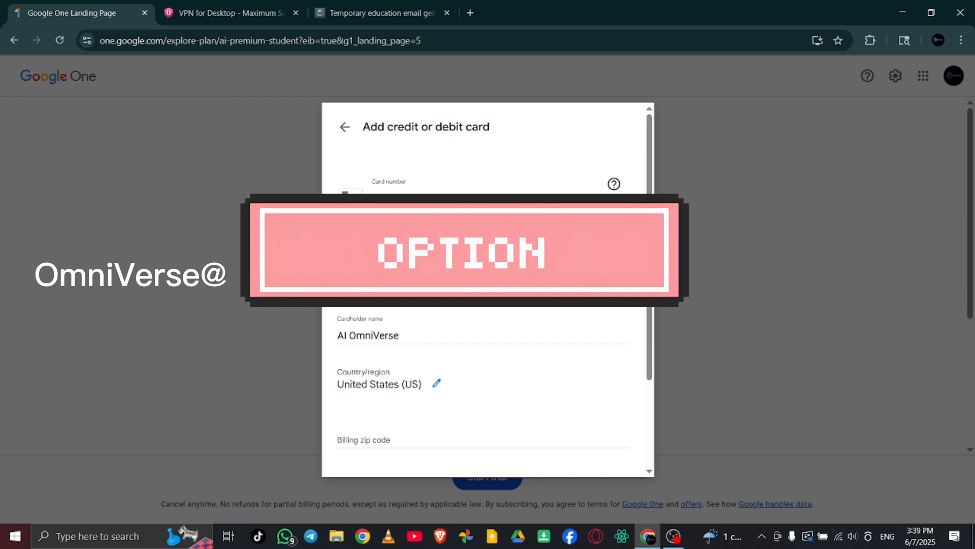
Step: Search 'us zip codes' in a new tab and open the unitedstateszipcodes.org map site
click(468, 14)
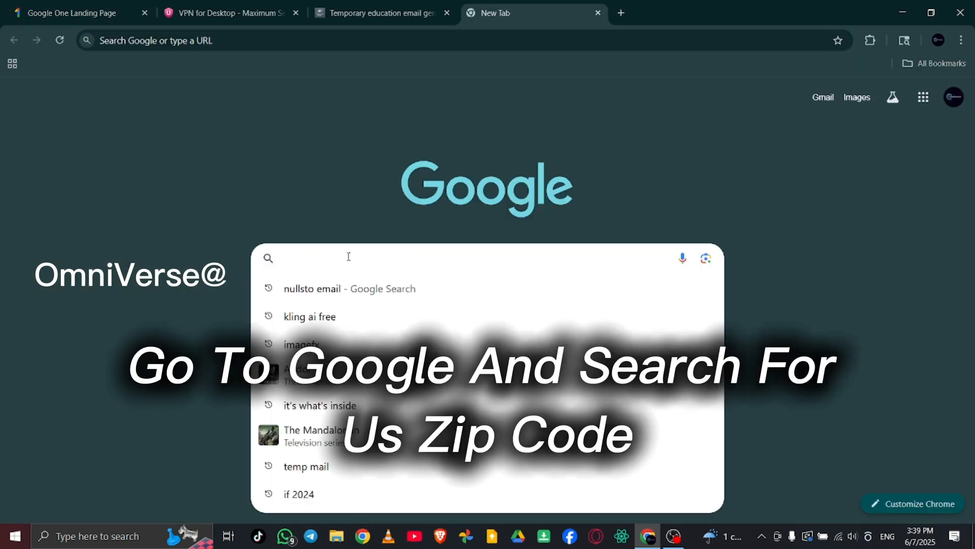
text(u)
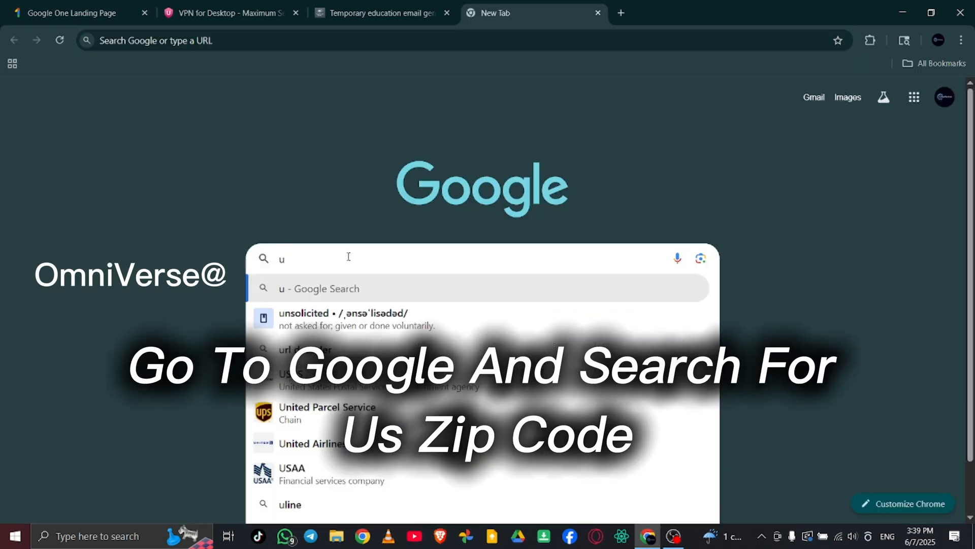
text(us zip codes)
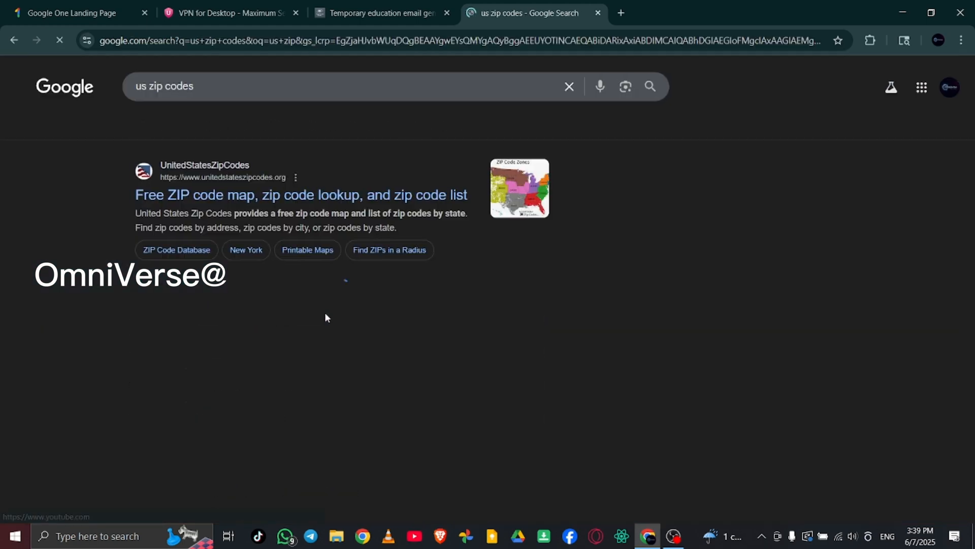
click(301, 194)
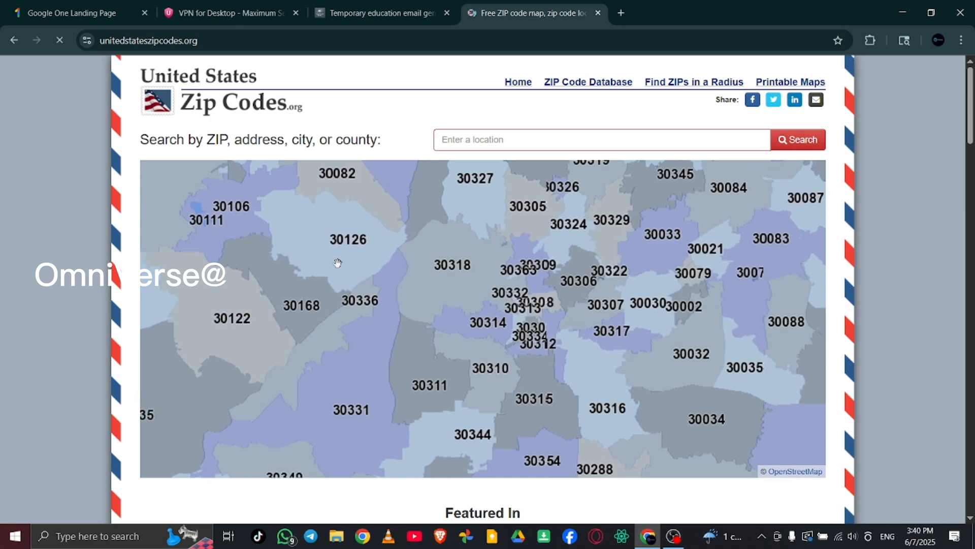
Step: Enter billing zip code 30336 in the Google One card form and save the card
click(77, 14)
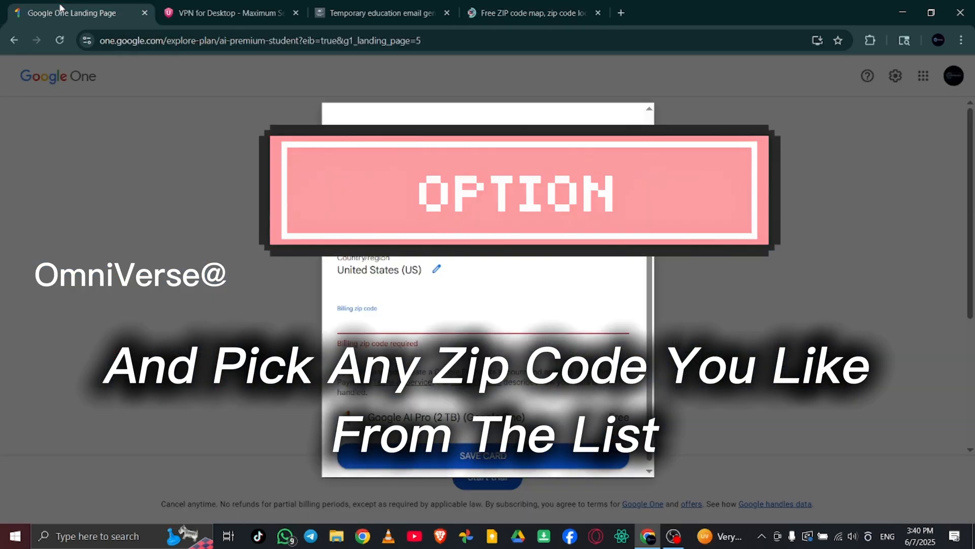
text(3)
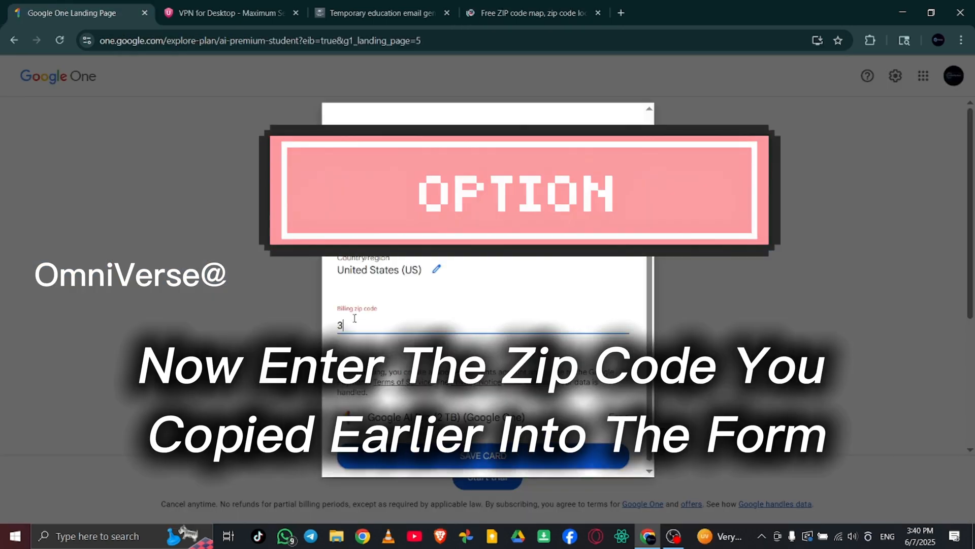
text(0336)
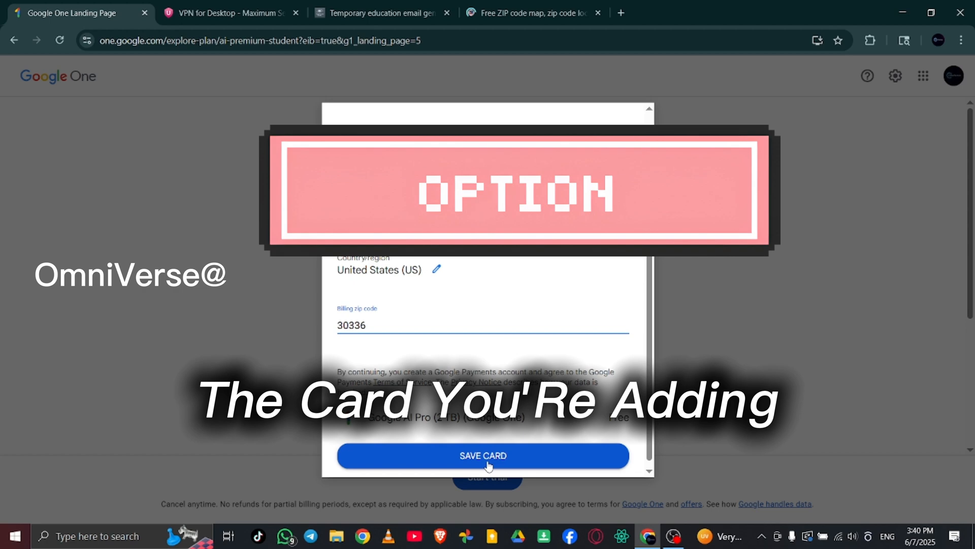
click(484, 455)
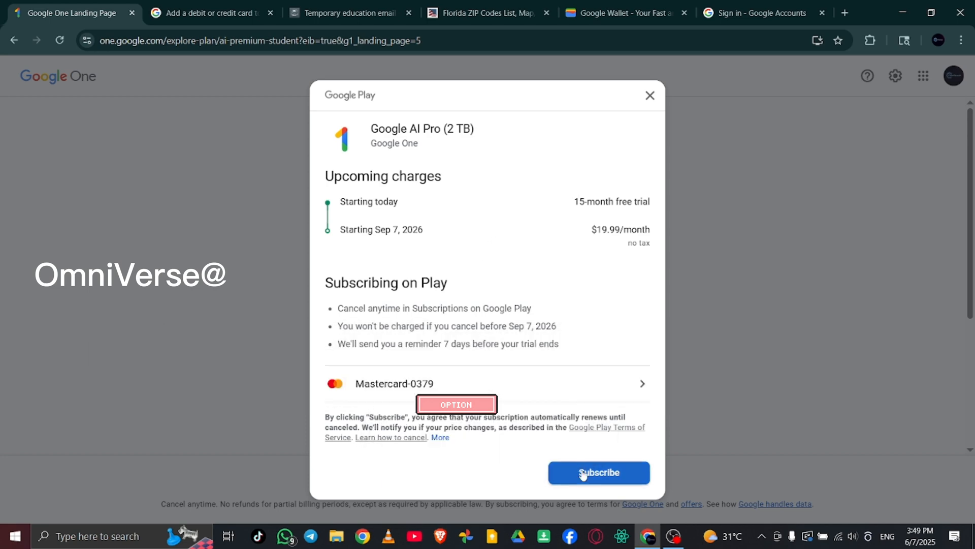
Step: Subscribe to the Google AI Pro 15-month trial, confirm auto-renewal and dismiss the confirmation
click(600, 472)
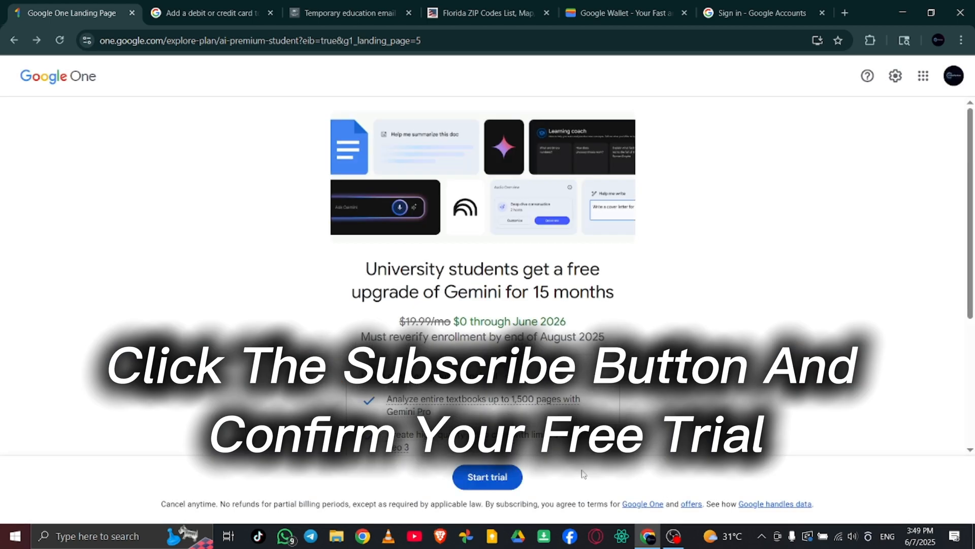
click(487, 477)
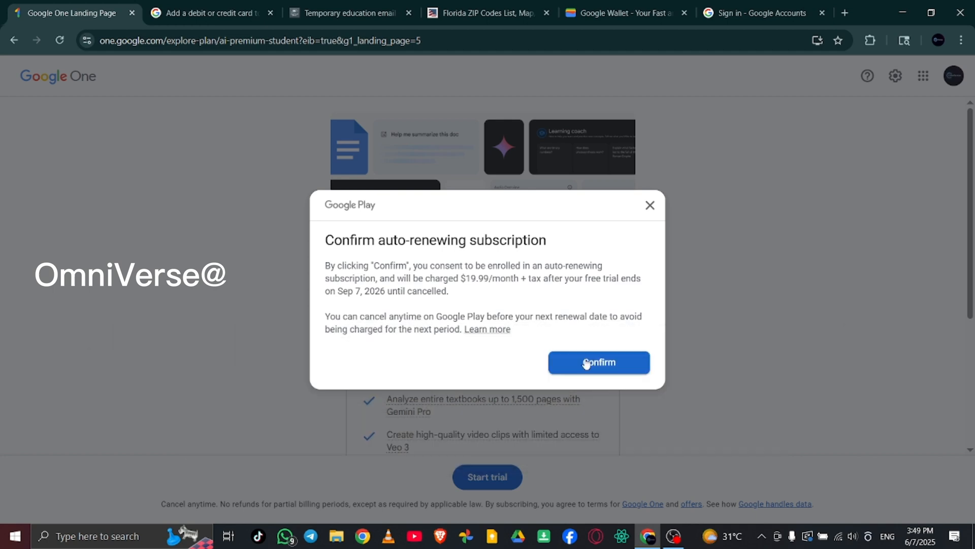
click(599, 361)
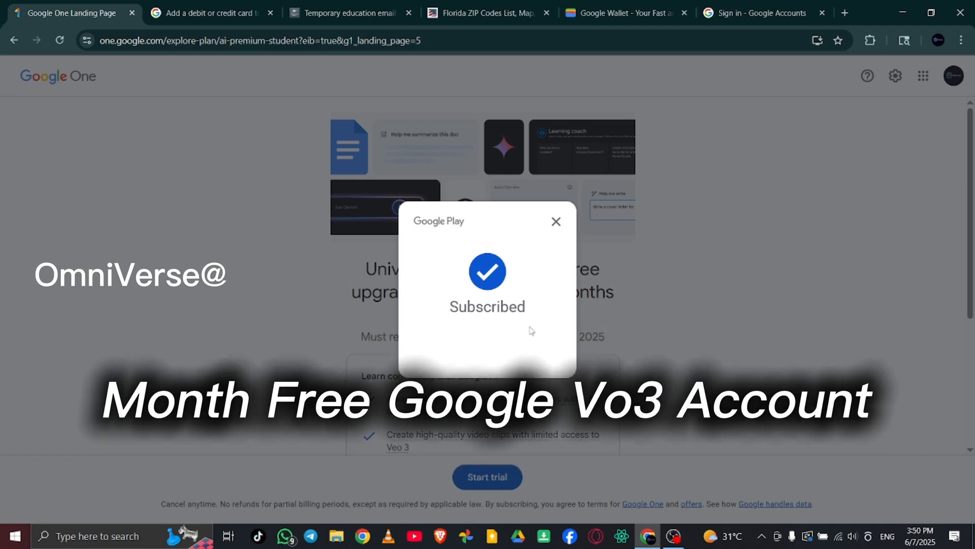
click(555, 222)
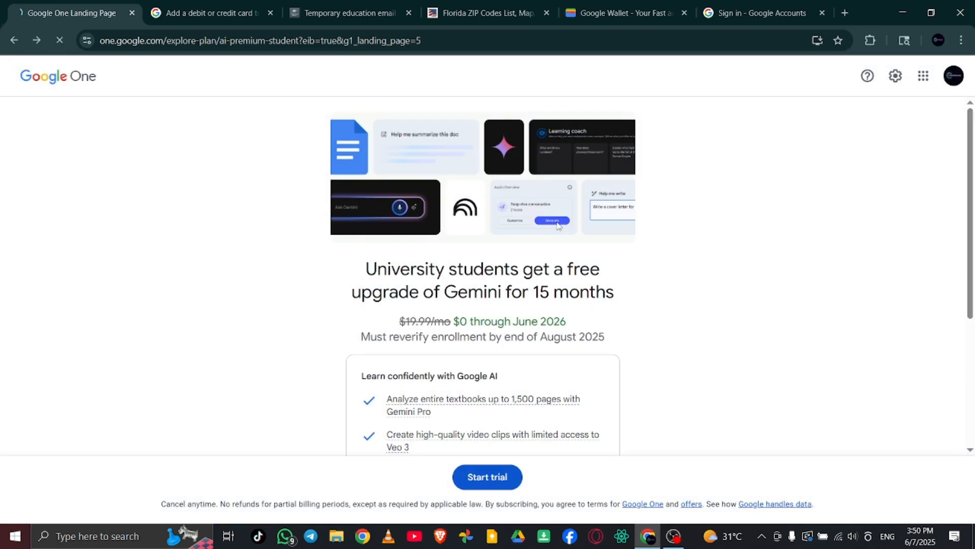
Step: Launch Gemini Pro from the You've got Google AI Pro confirmation page
click(487, 476)
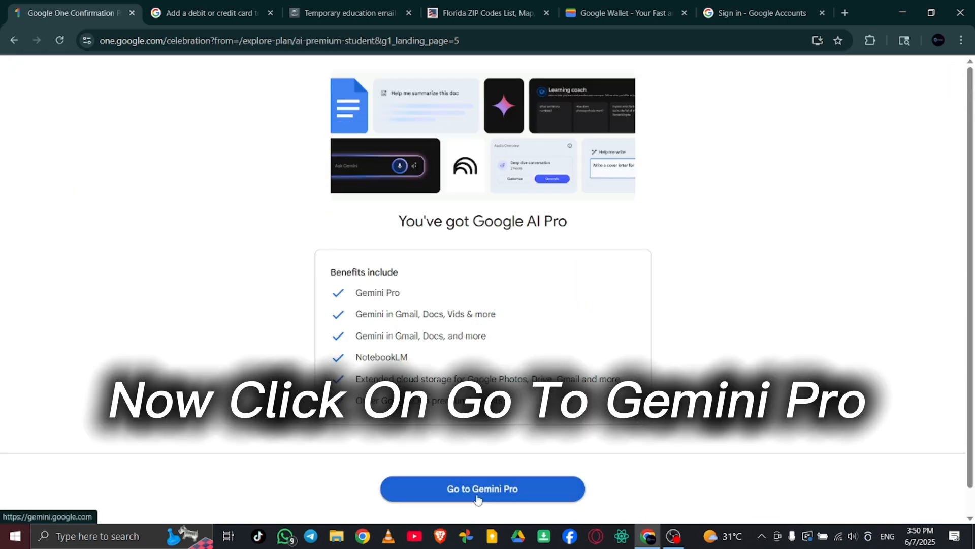
click(482, 488)
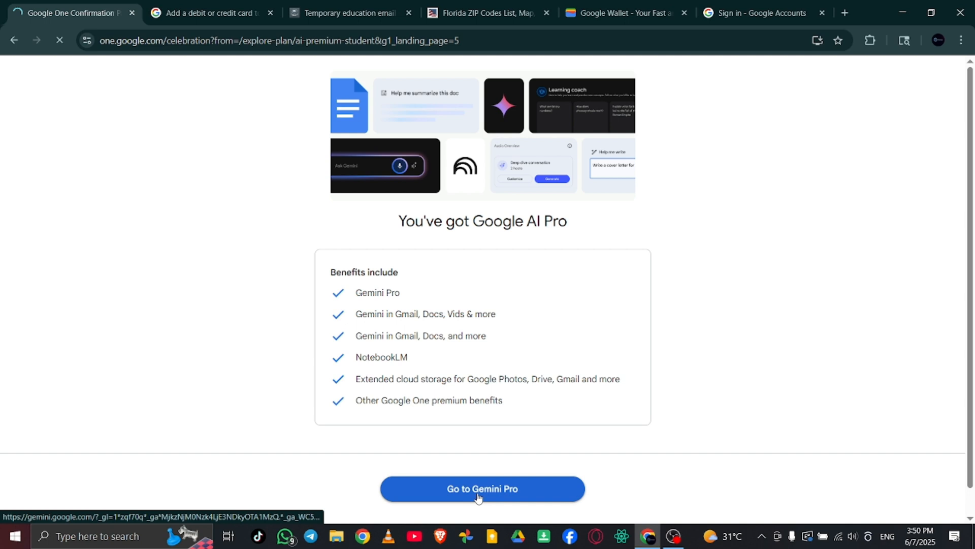
click(482, 489)
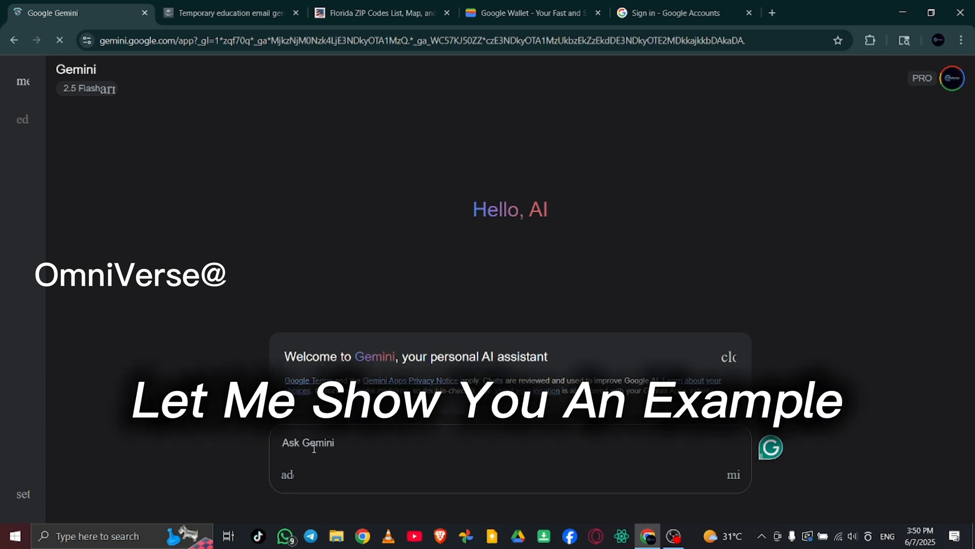
Step: Select Video mode and send a prompt for a running horse
click(330, 473)
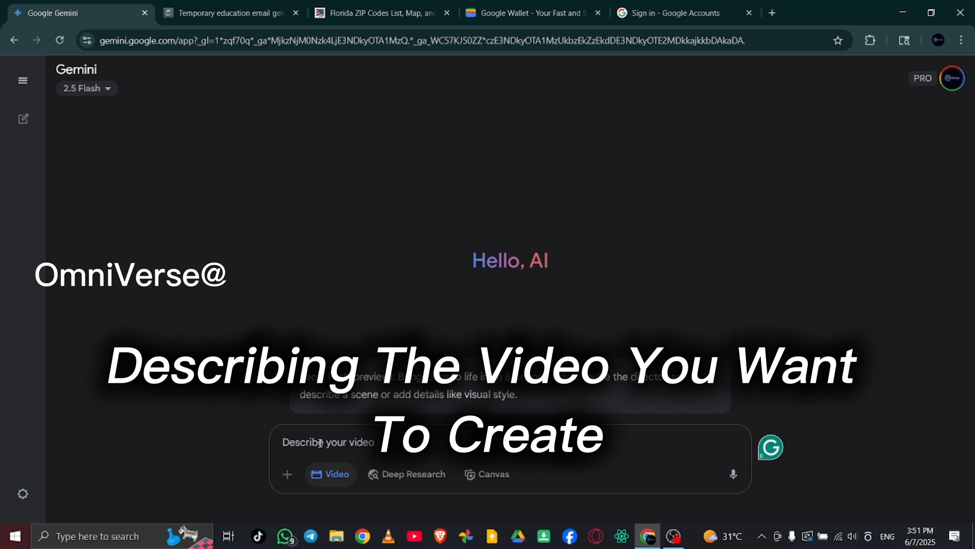
text(a ru)
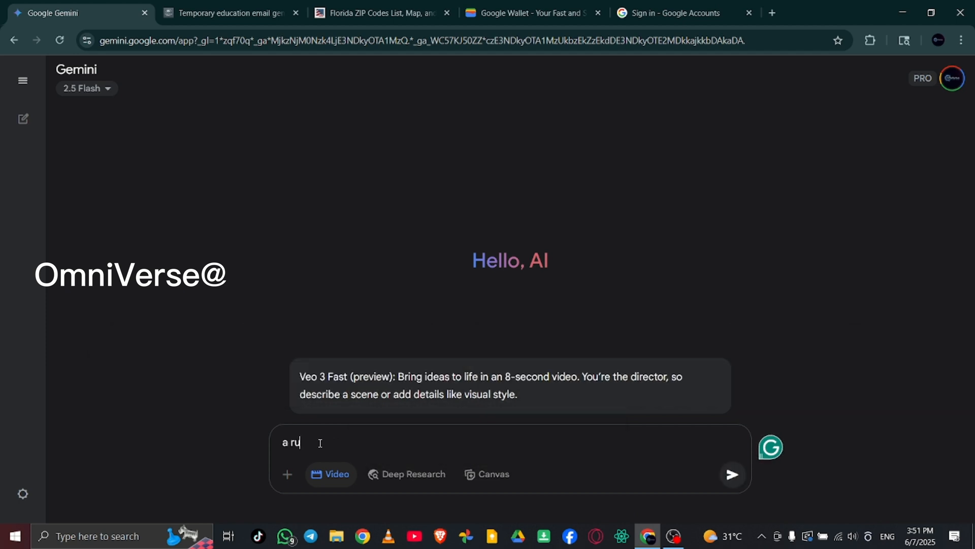
click(733, 475)
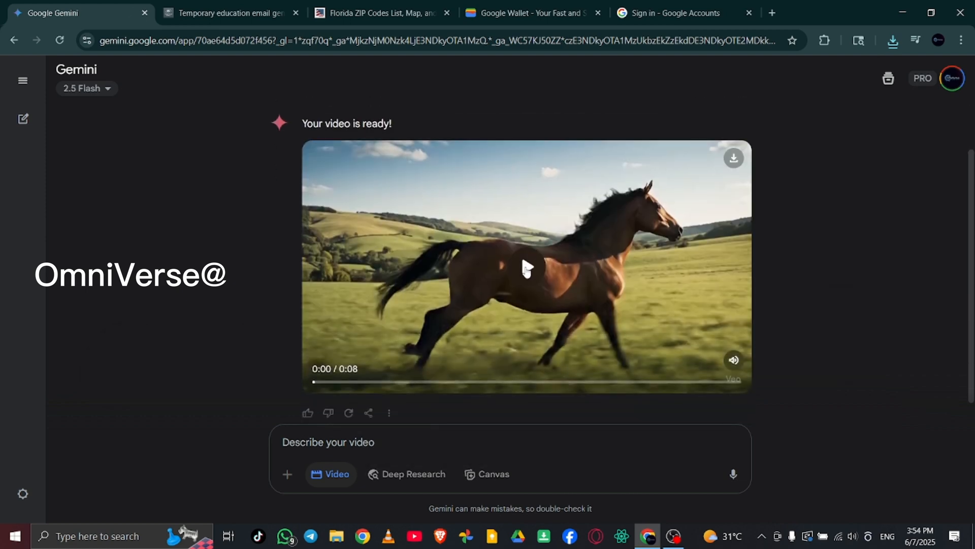
click(526, 268)
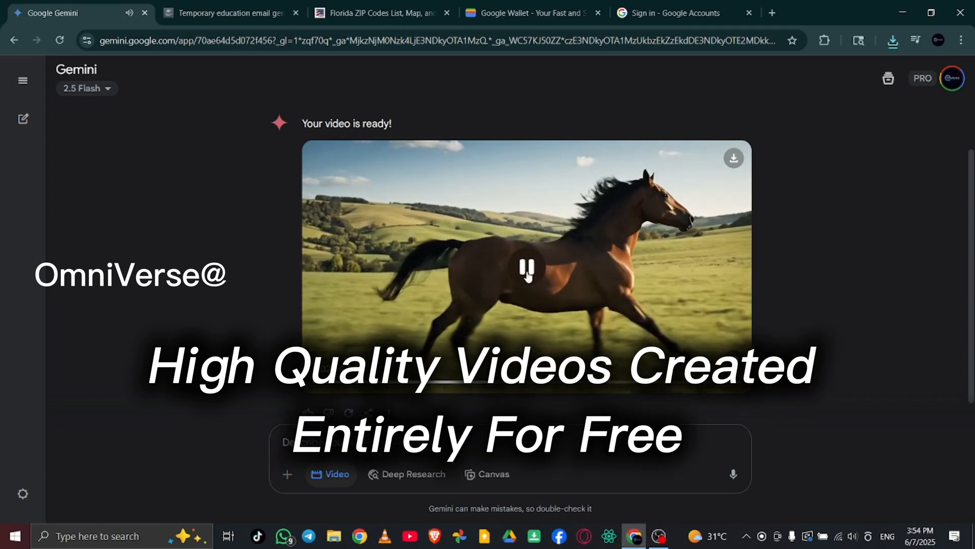
click(526, 269)
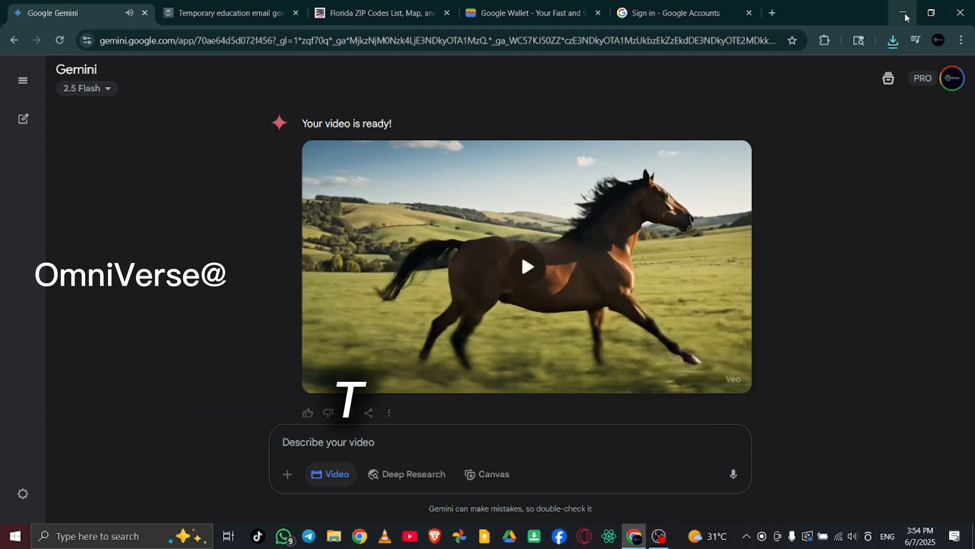